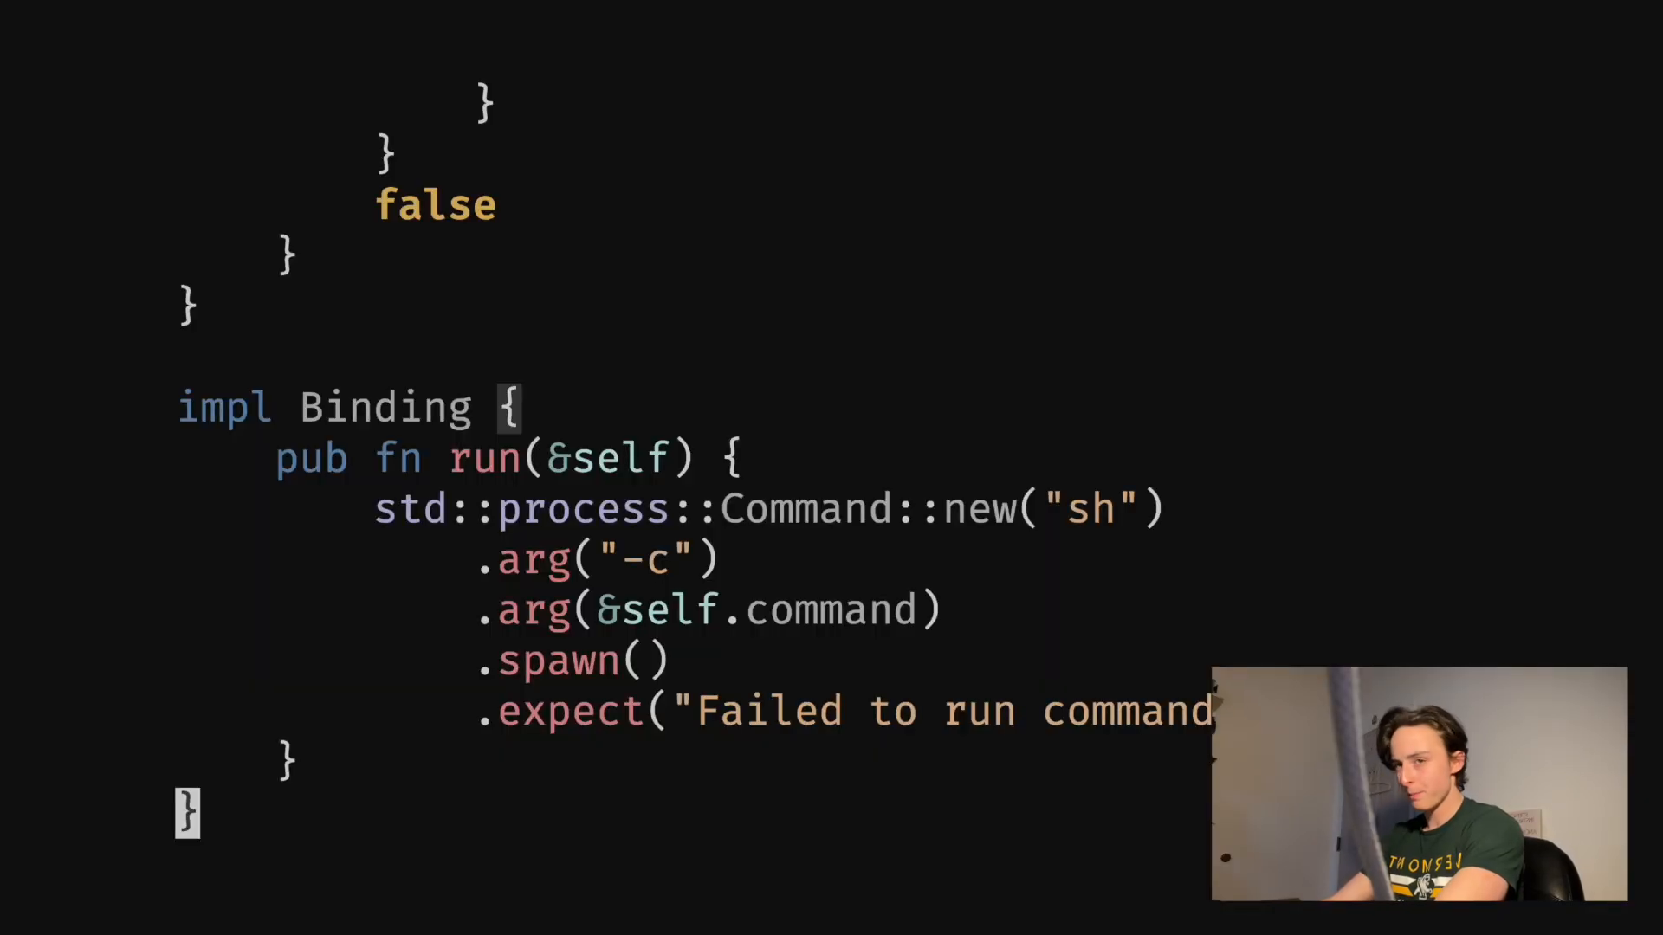
Navigate with H and word motions down to the config-path existence check in load.
{"action": "type", "text": "key"}
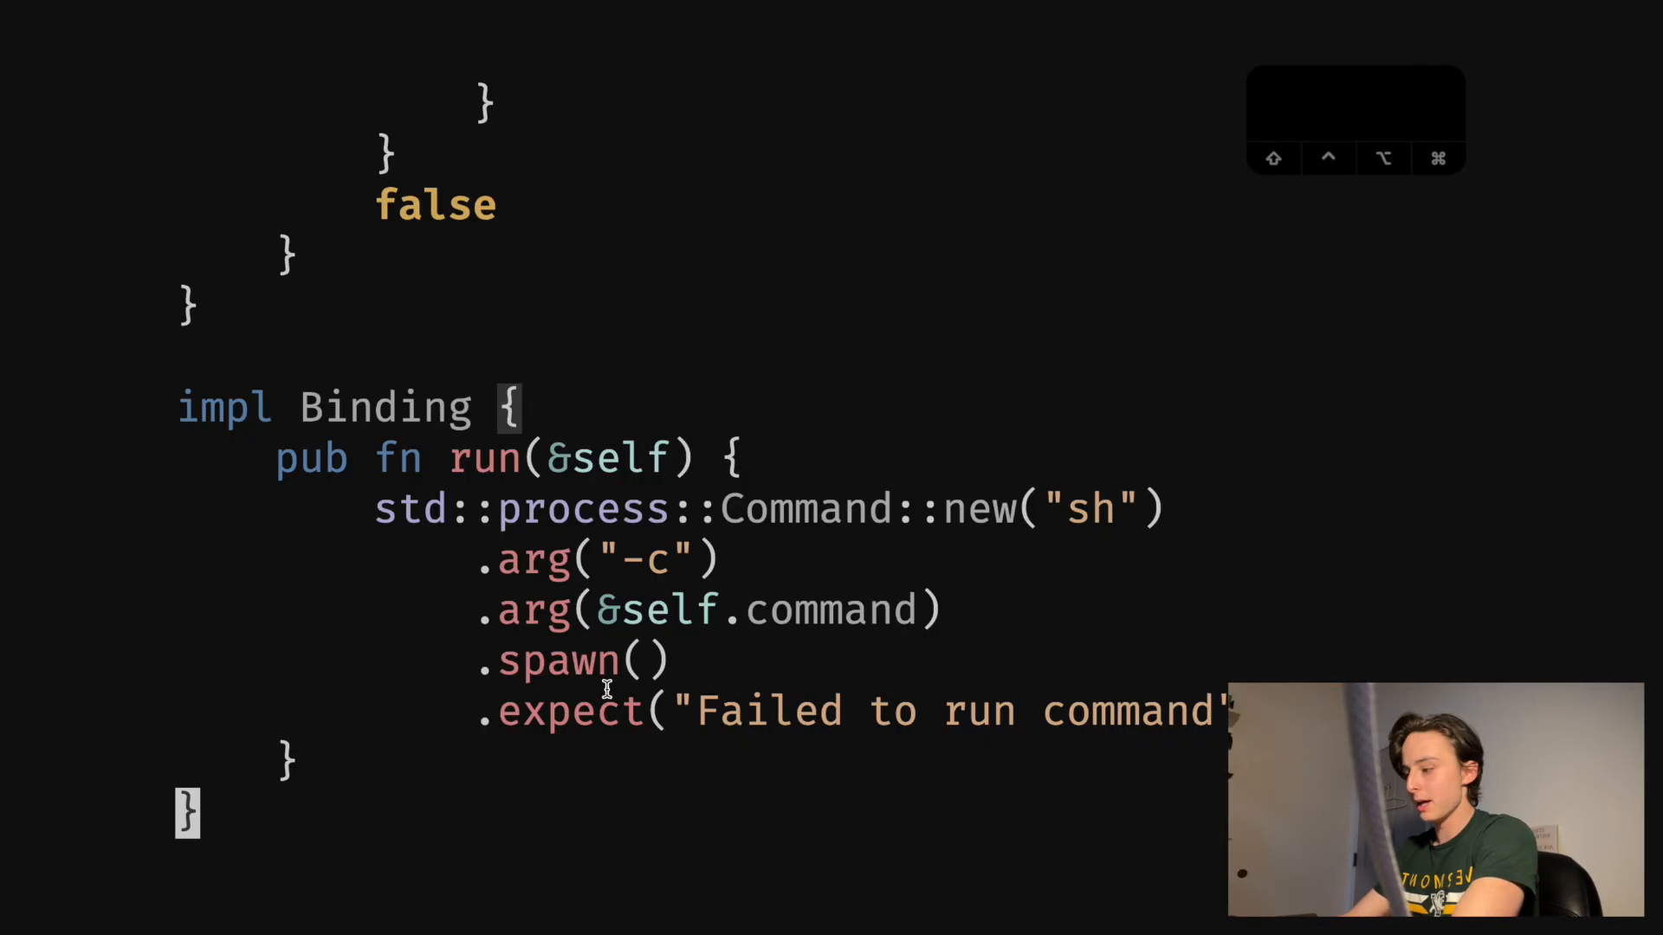
{"action": "key", "text": "shift+h"}
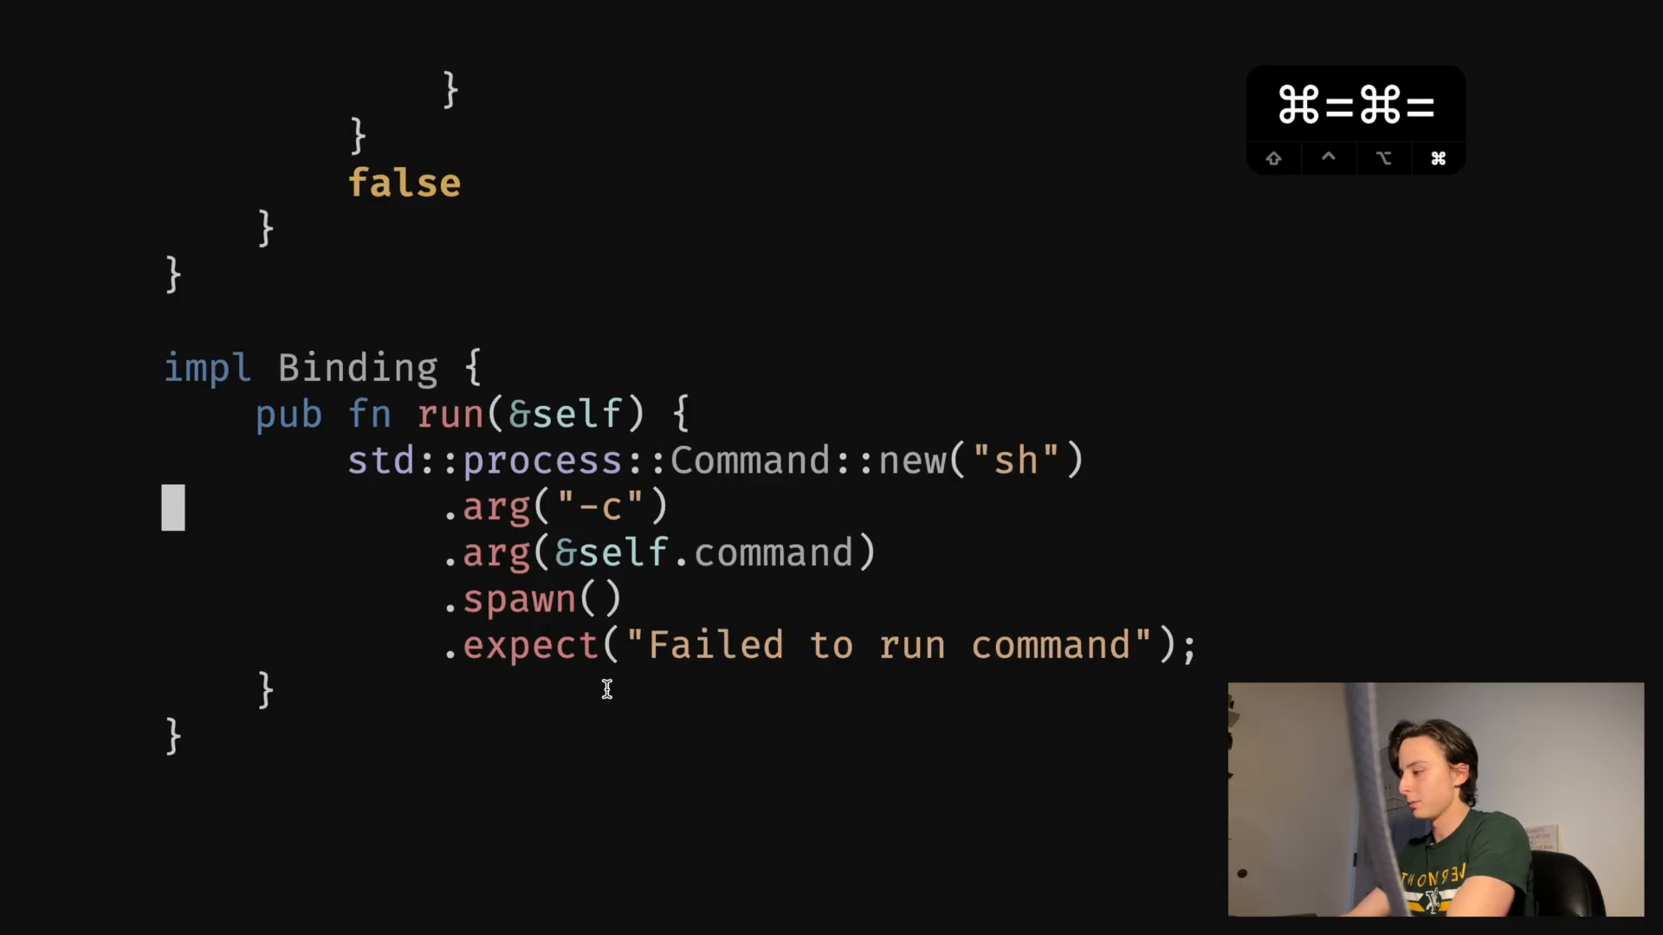
{"action": "key", "text": "cmd+p"}
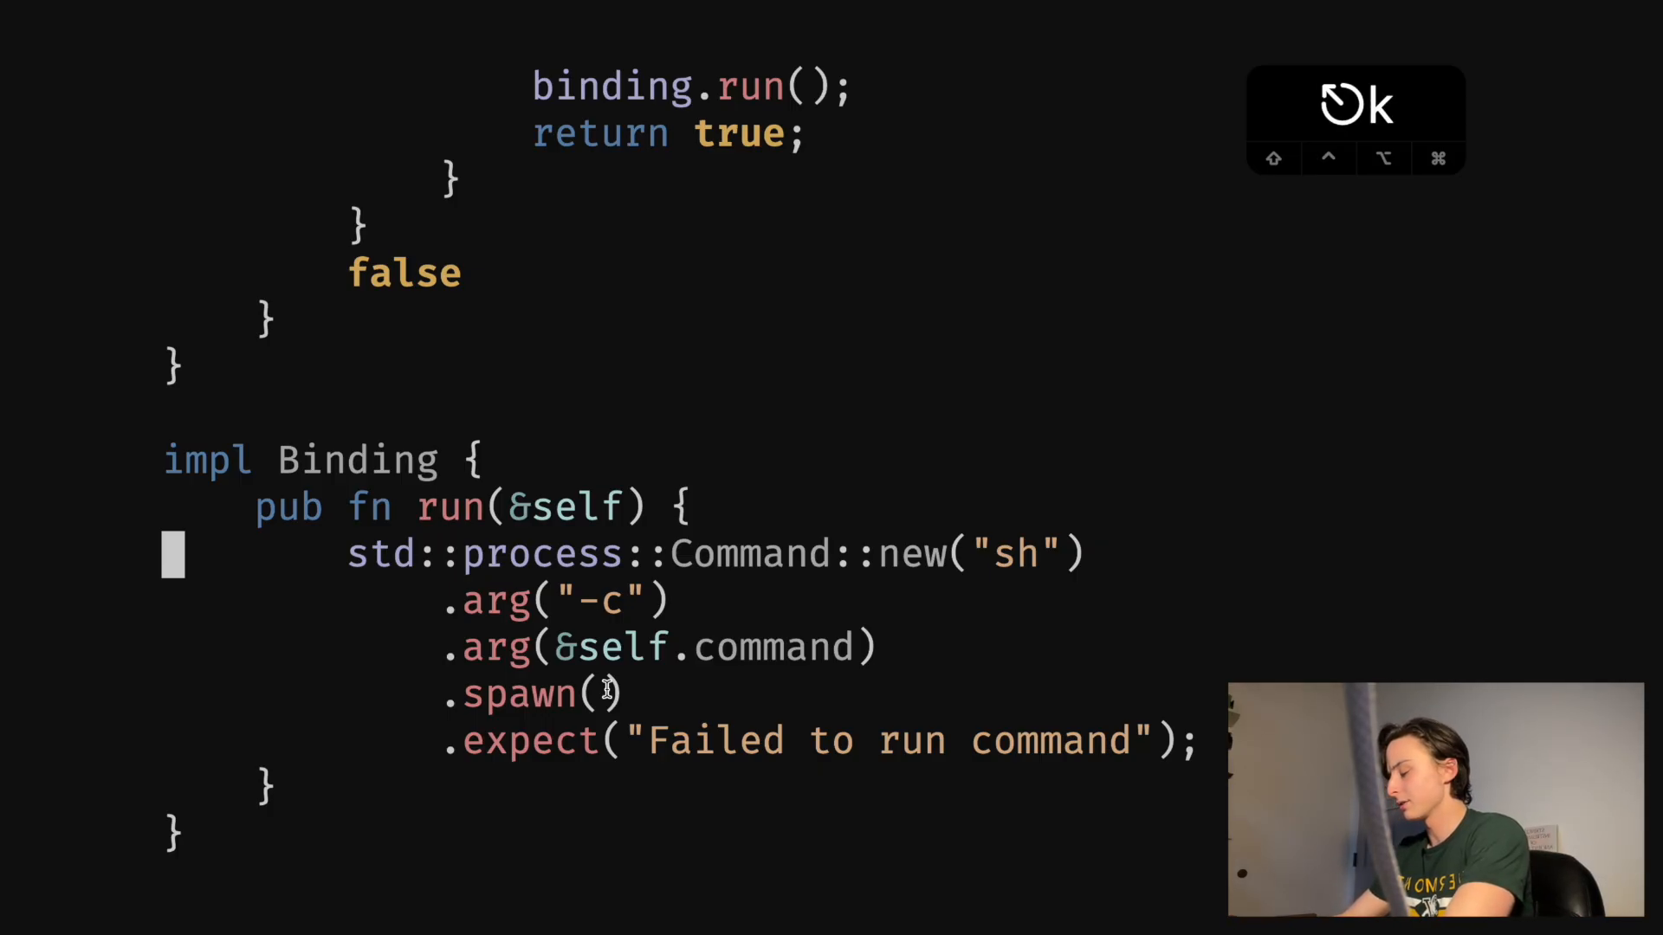
{"action": "key", "text": "w"}
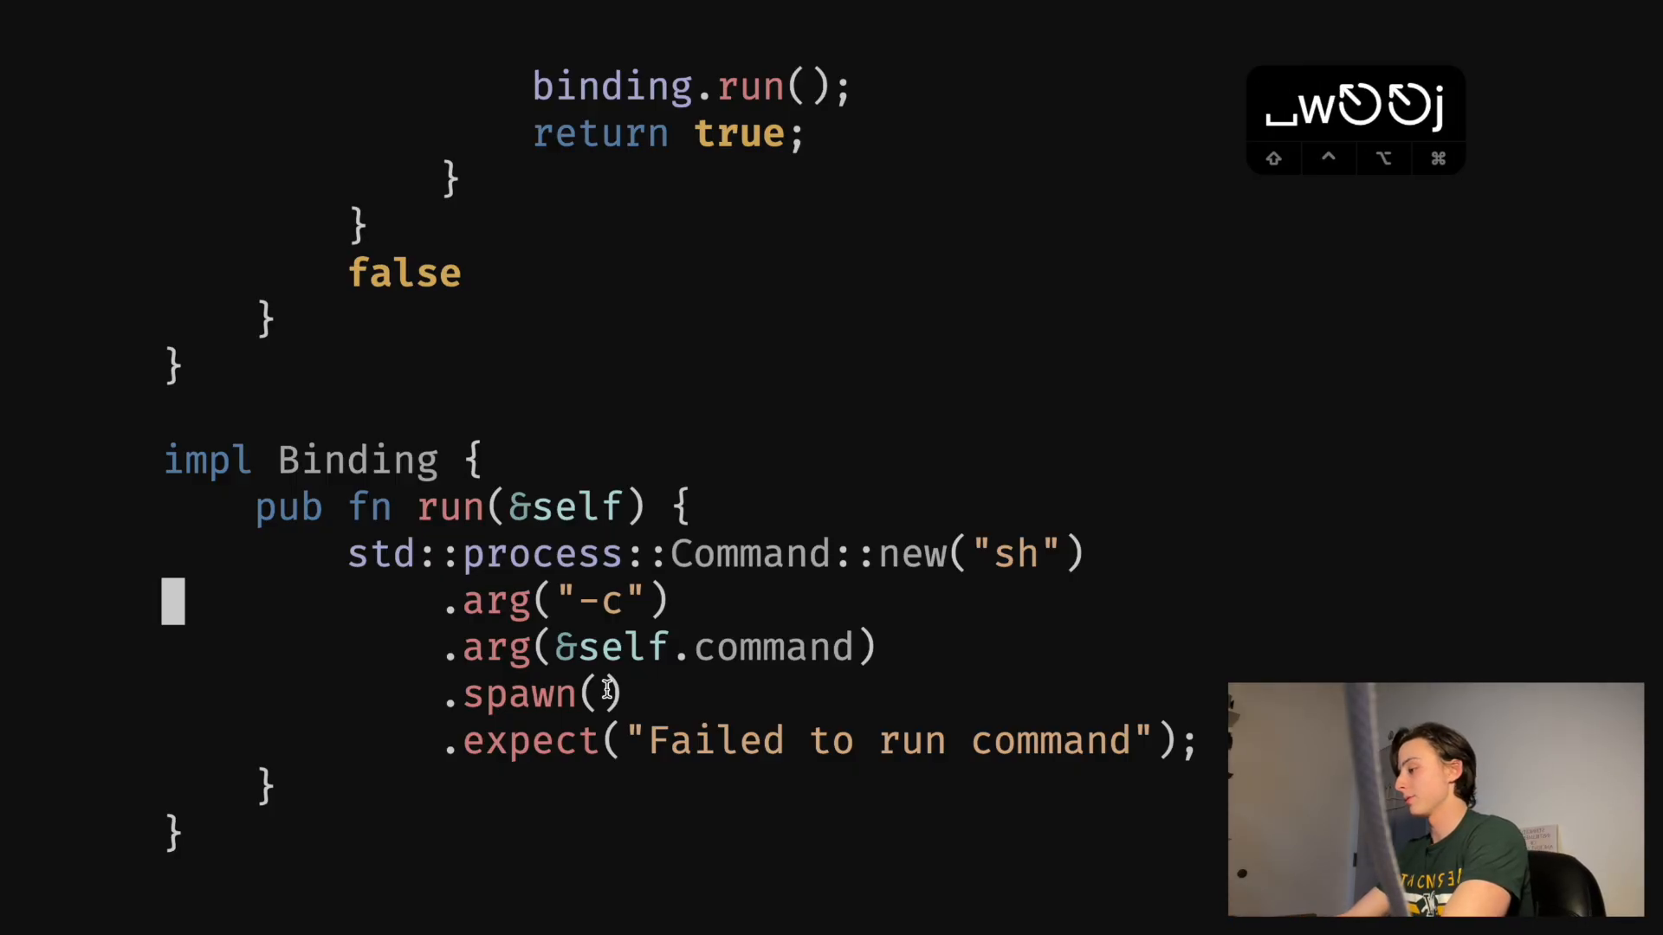
{"action": "key", "text": "j"}
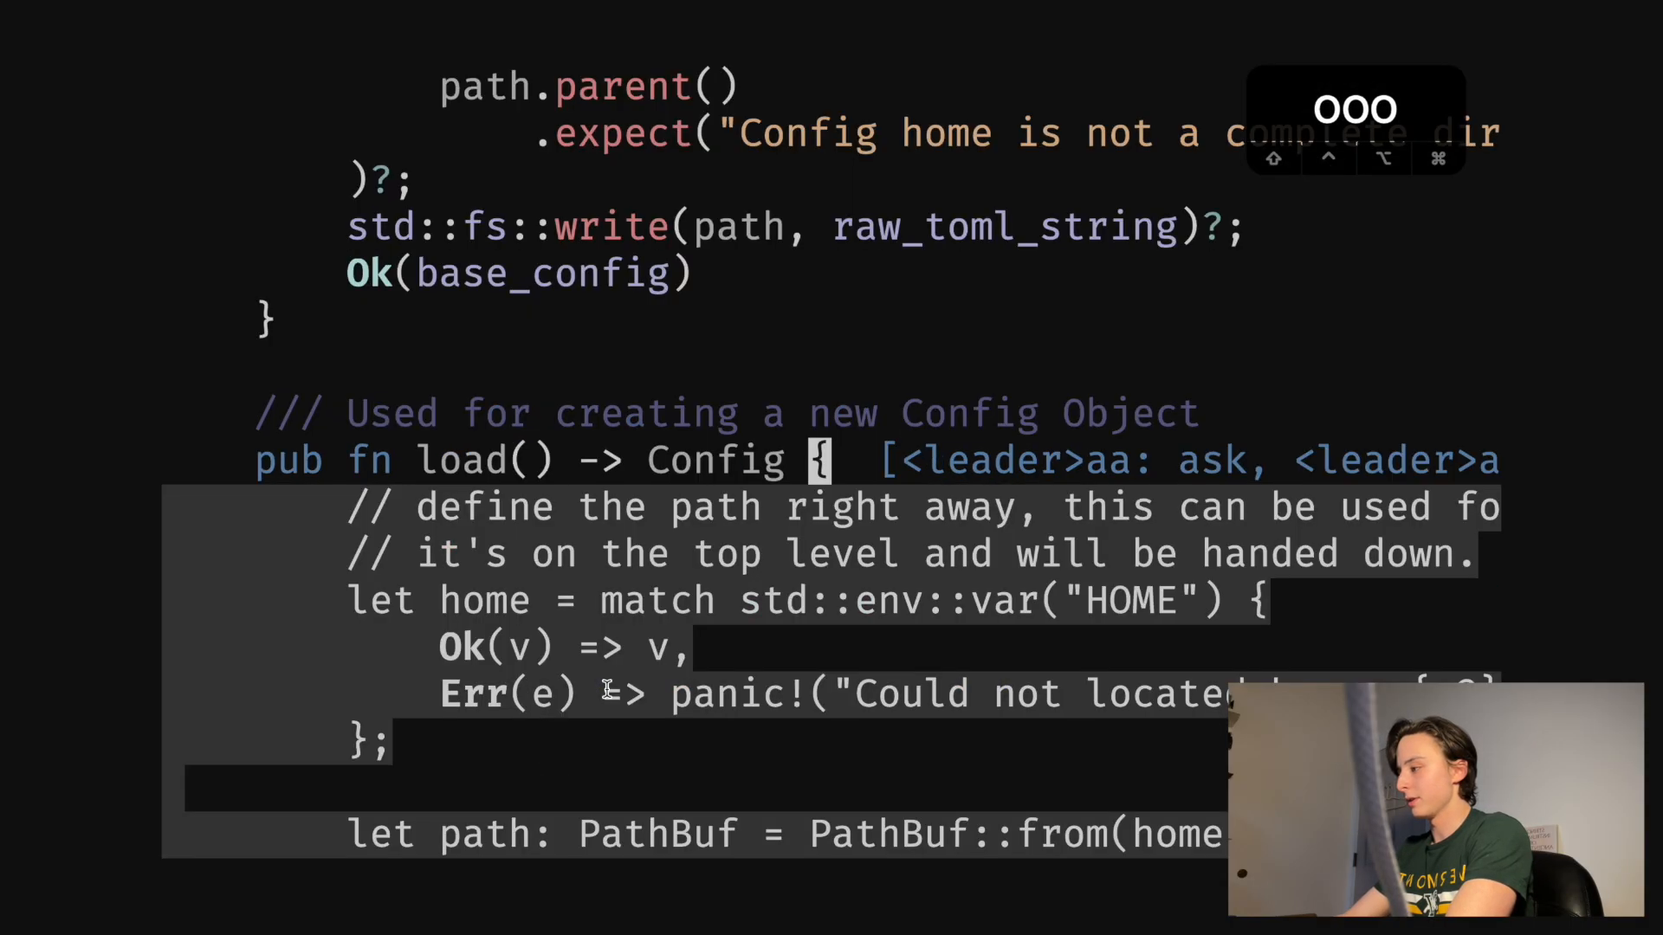
{"action": "scroll", "scroll_direction": "down", "scroll_amount": 3}
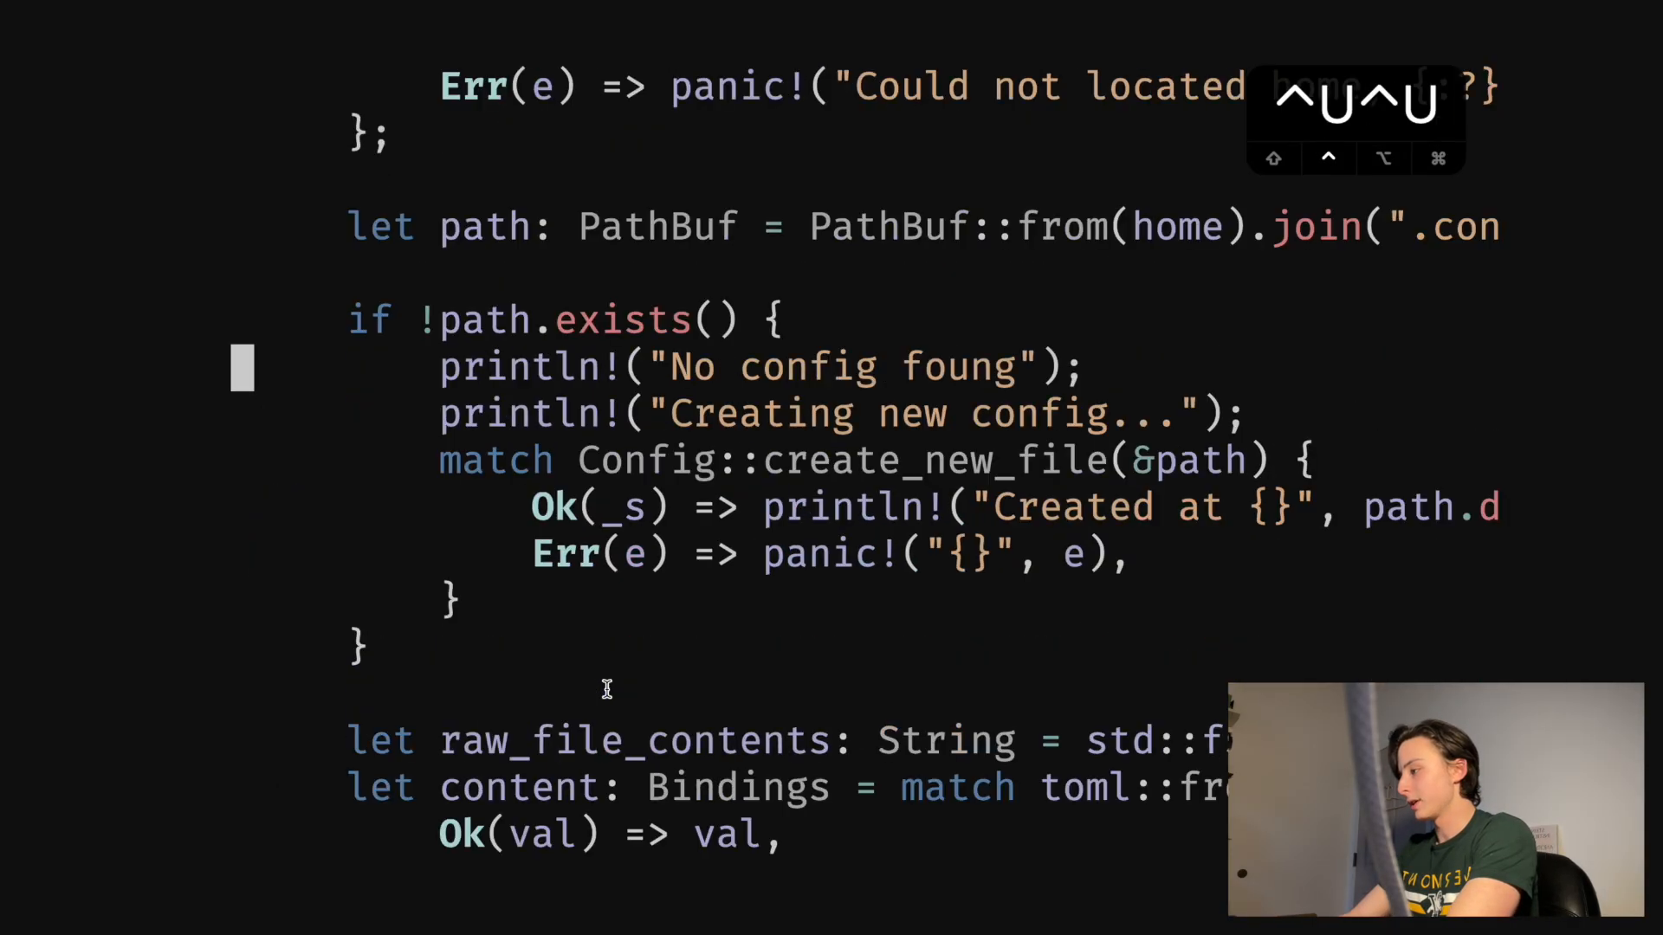
Add a new line under load's opening comments beginning 'here is'.
{"action": "scroll", "scroll_direction": "down", "scroll_amount": 3}
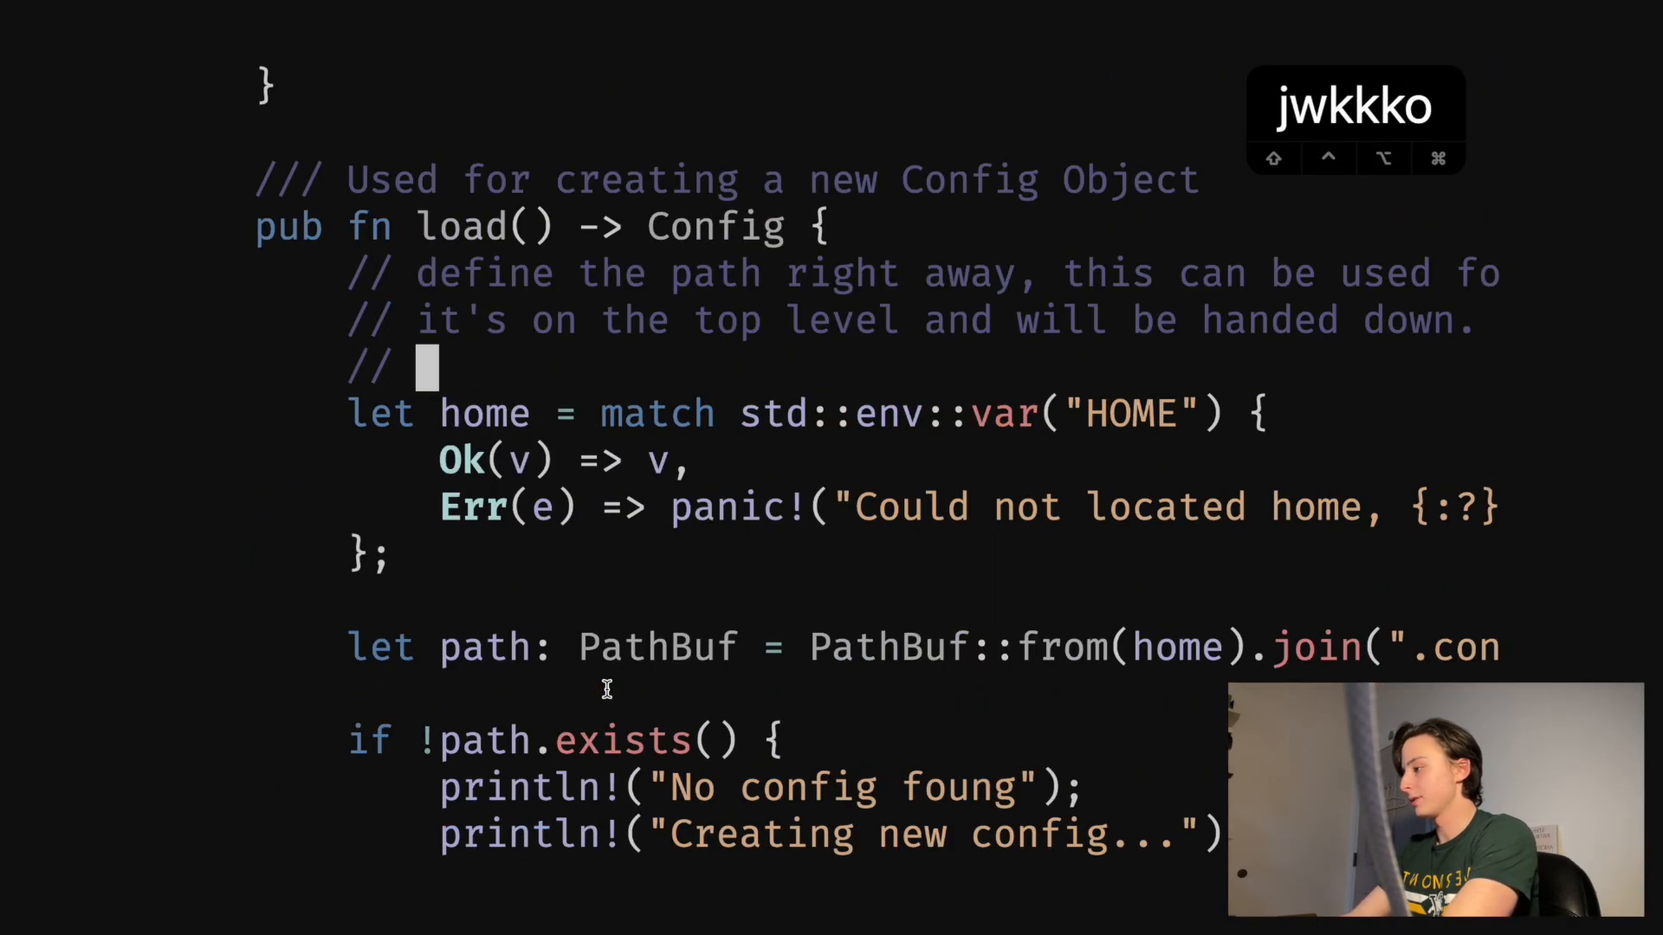
{"action": "type", "text": "here is"}
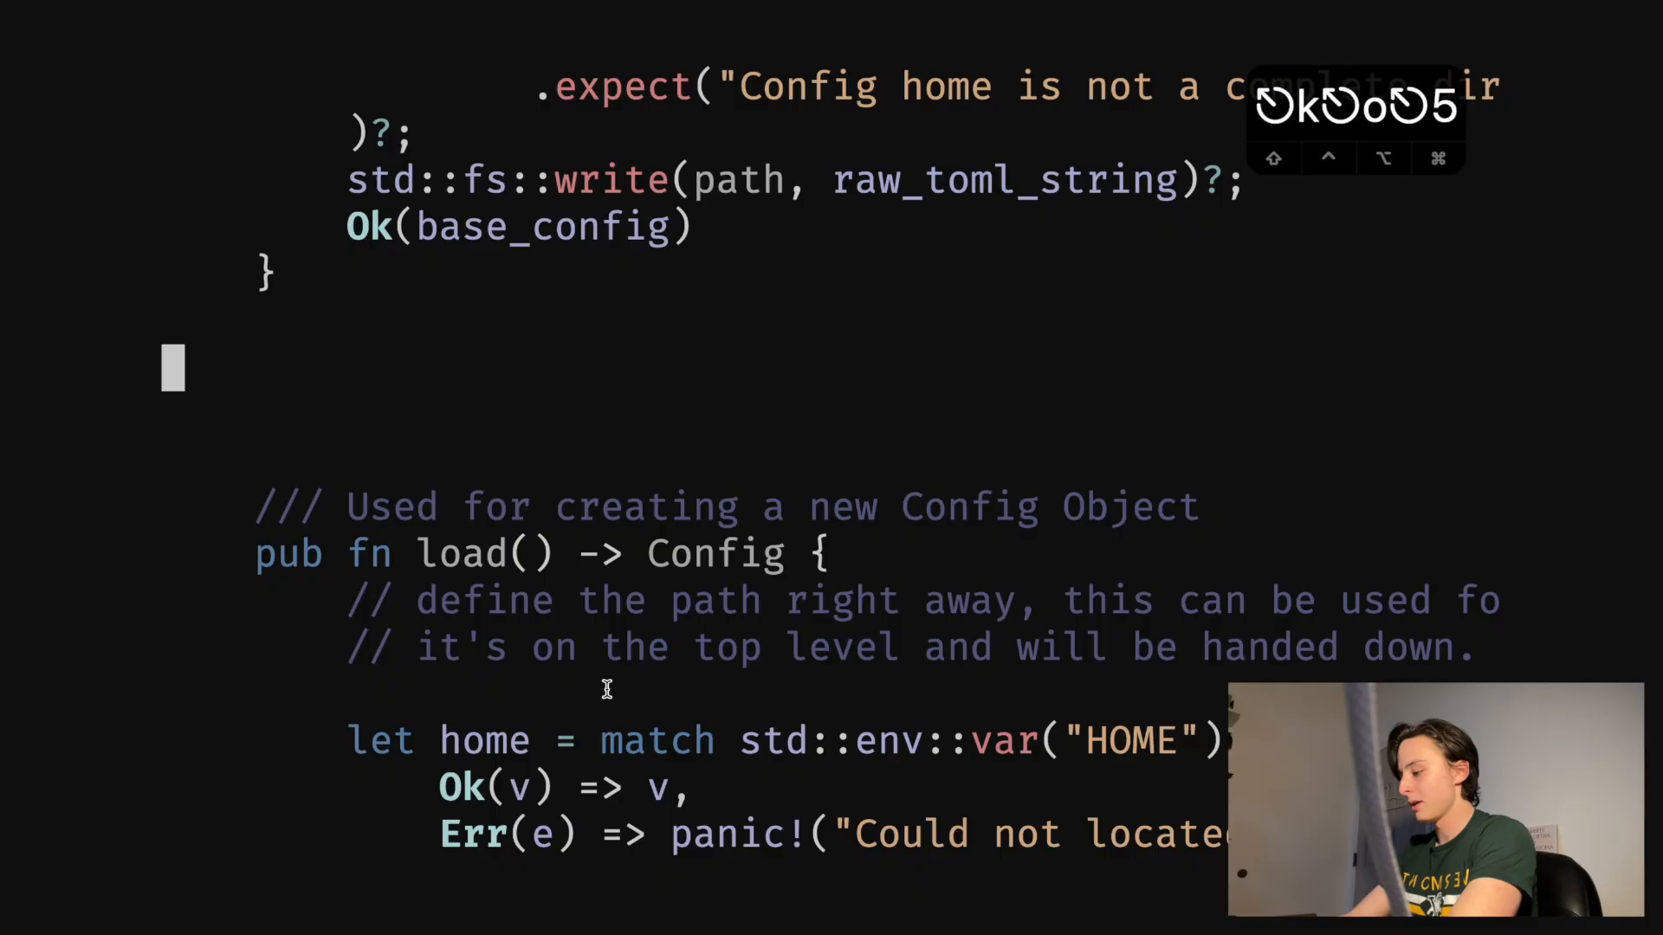
Use a count with o to insert repeated 'test' lines above load's doc comment.
{"action": "type", "text": "test"}
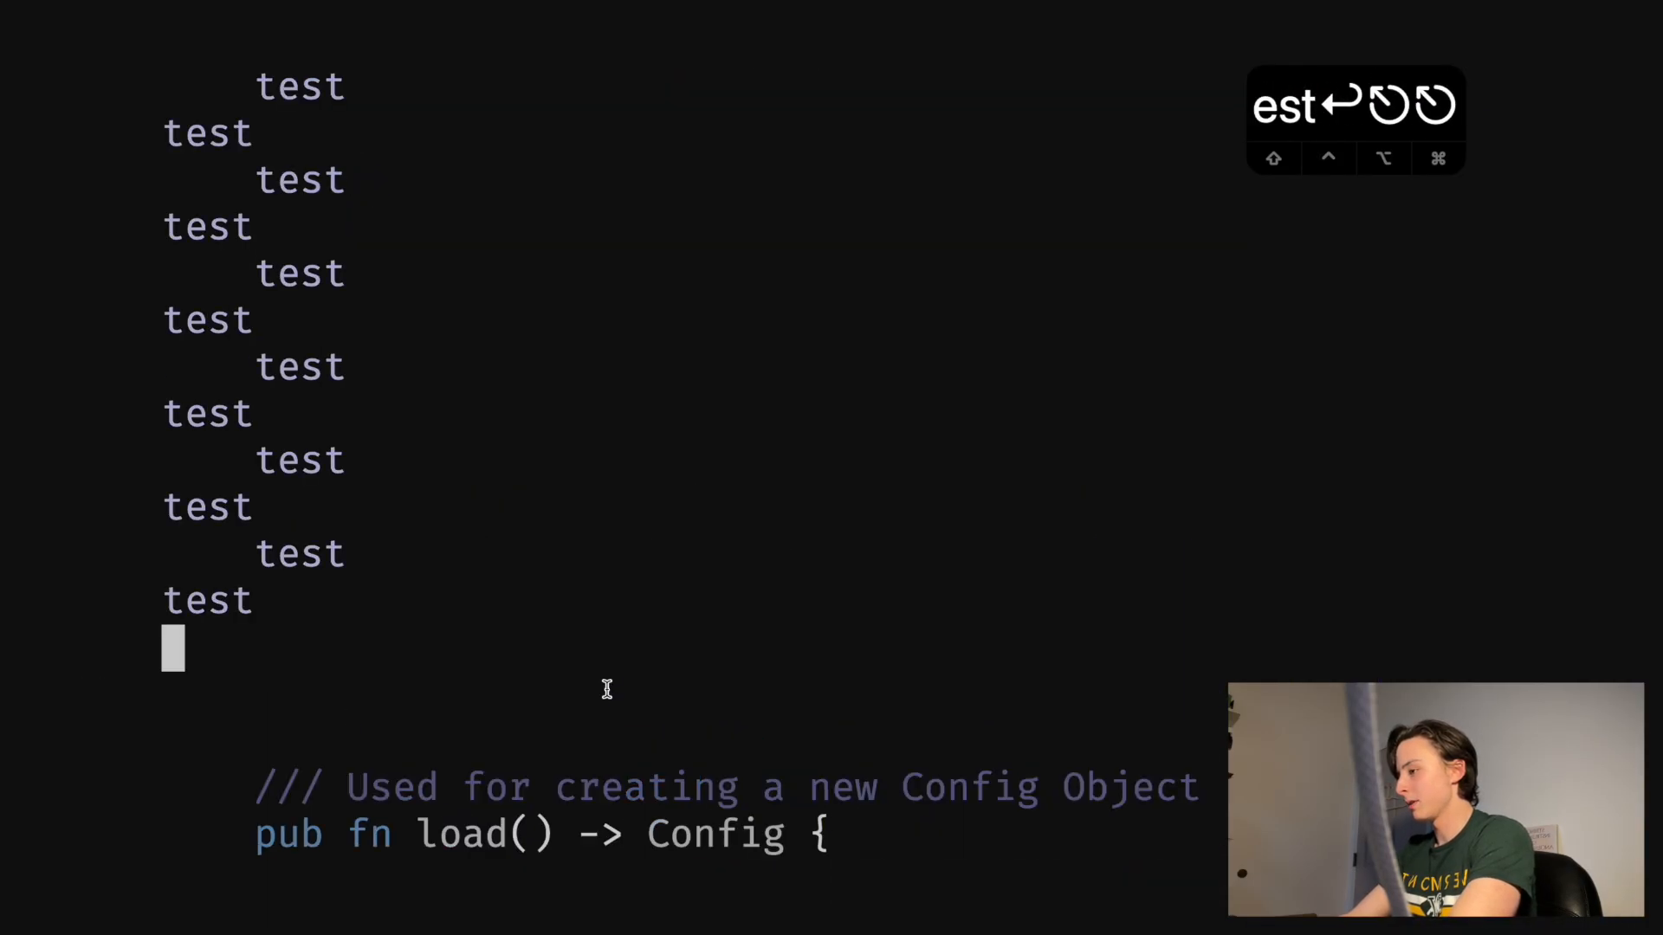
{"action": "type", "text": "test"}
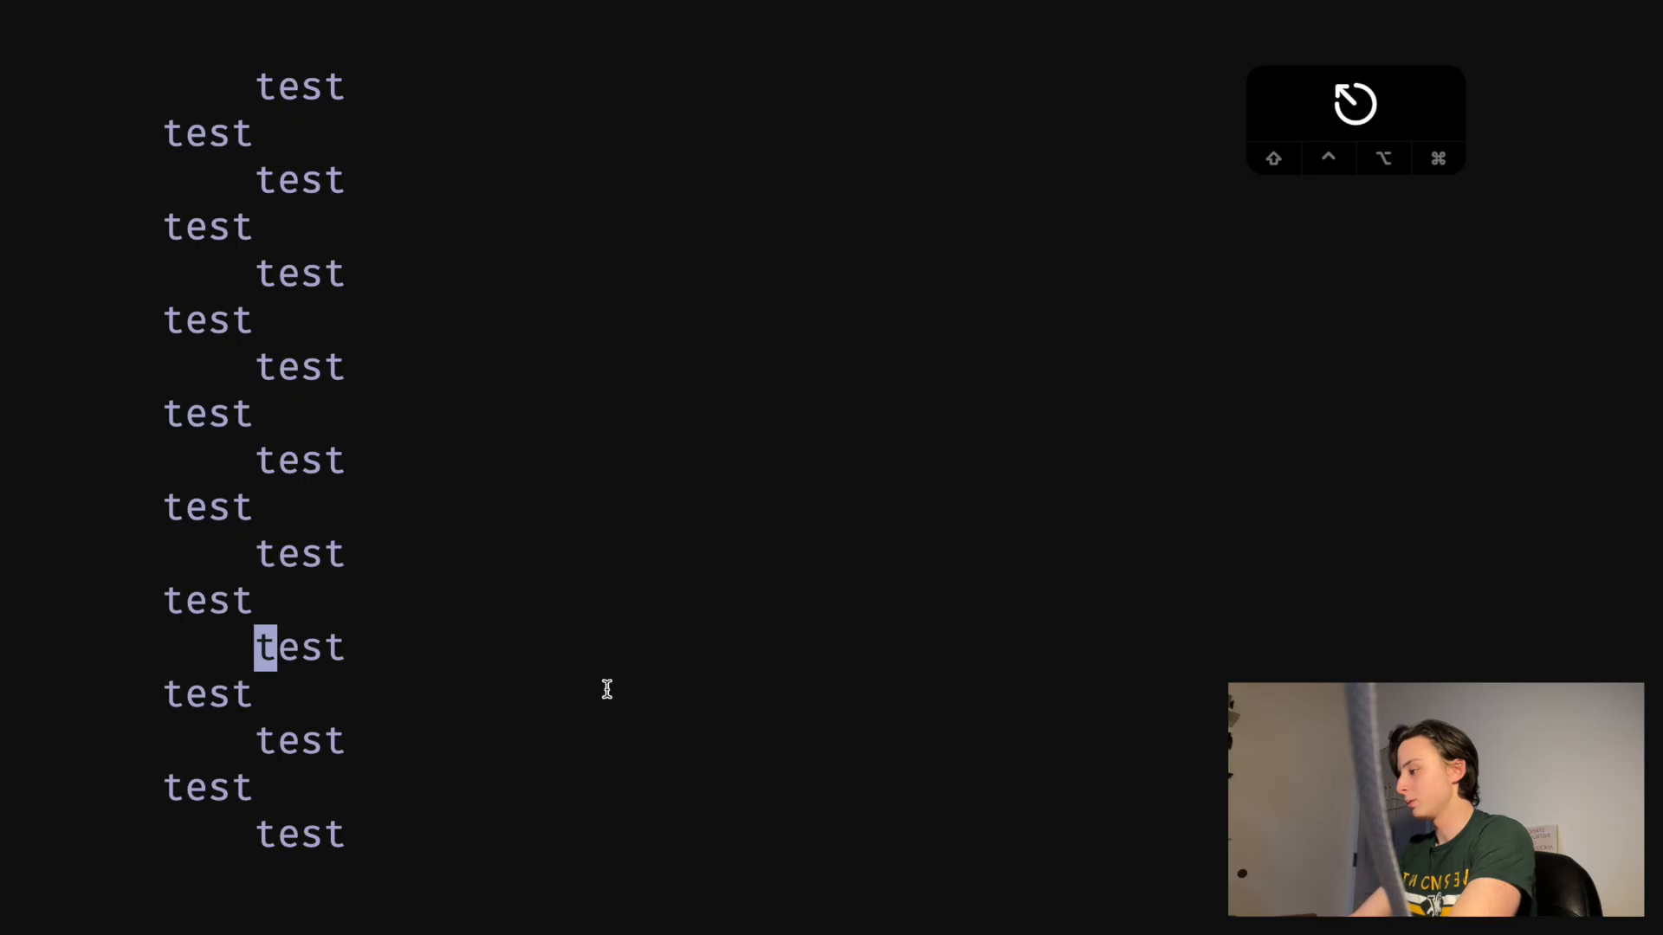